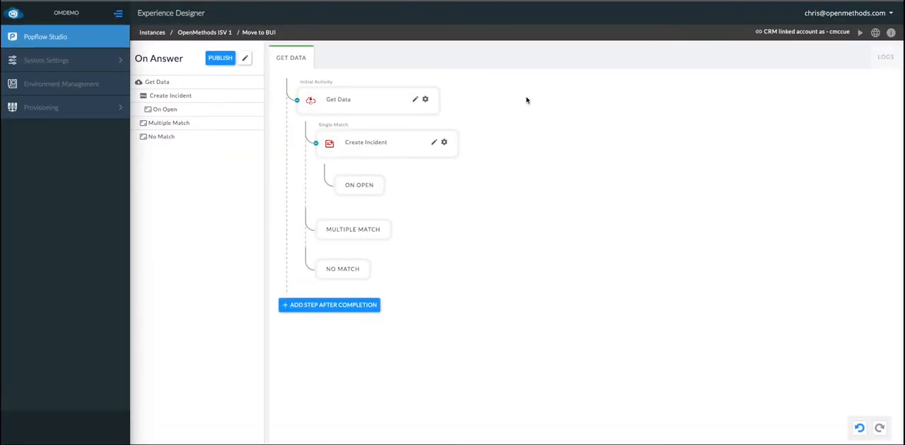
# Browse the available activities list and close the Get Data settings.
pyautogui.click(328, 305)
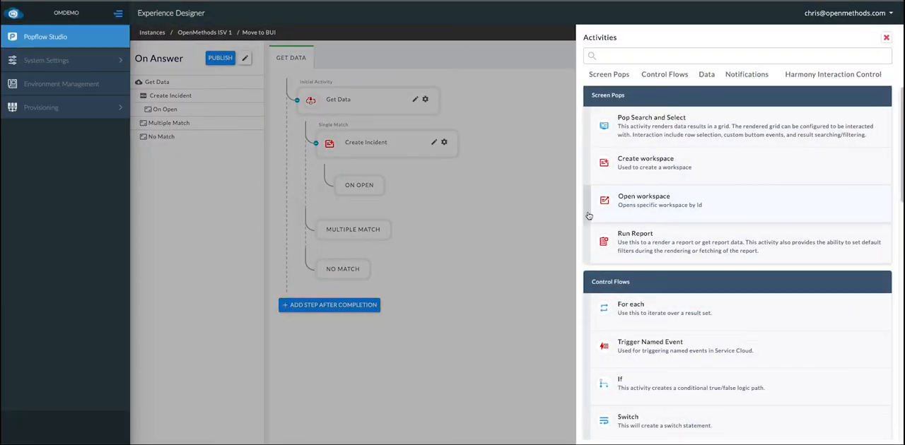
pyautogui.scroll(-3)
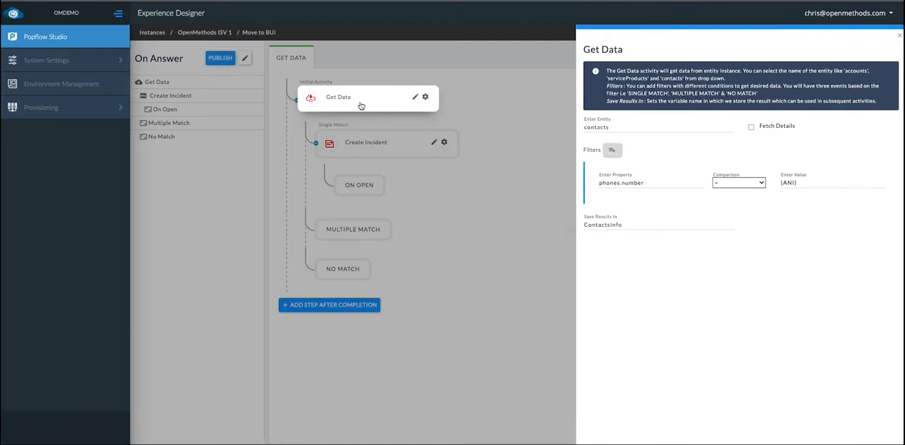
pyautogui.click(366, 140)
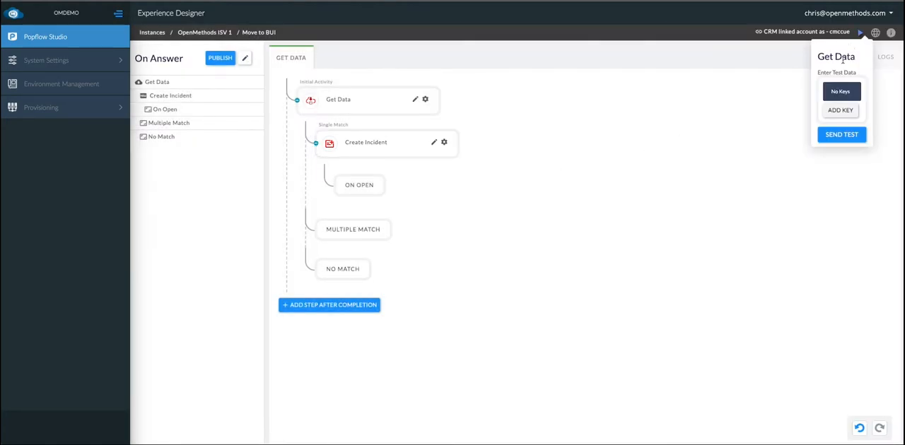
# Test the workflow with ANI +1310, inspecting the tempDataState and ContactsInfo output, then rerun.
pyautogui.click(840, 110)
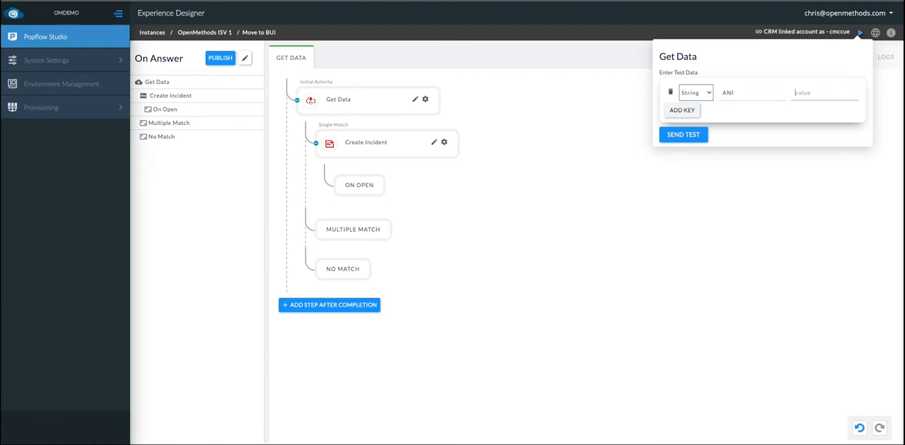
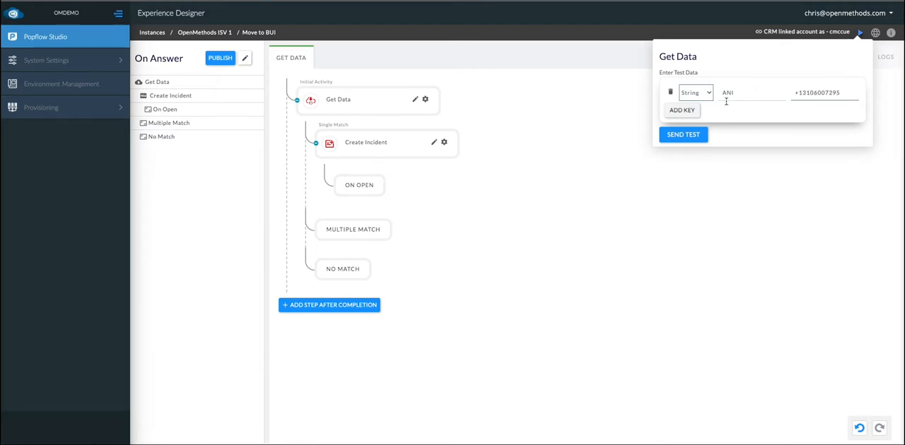
pyautogui.click(682, 134)
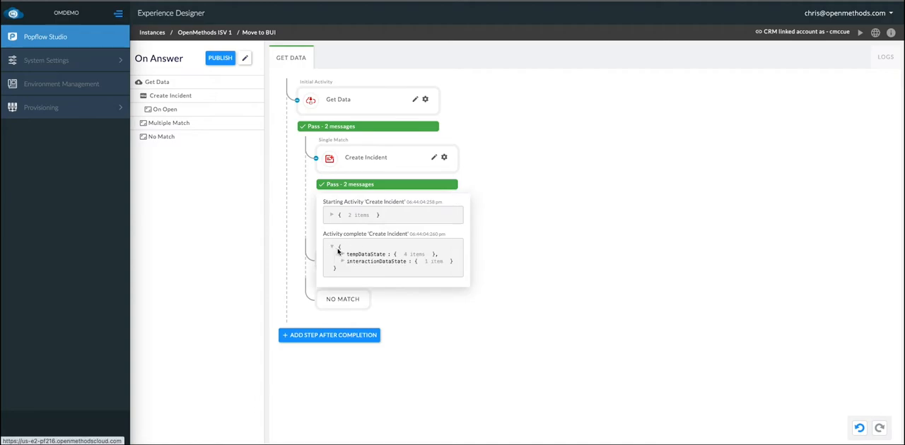
pyautogui.click(342, 255)
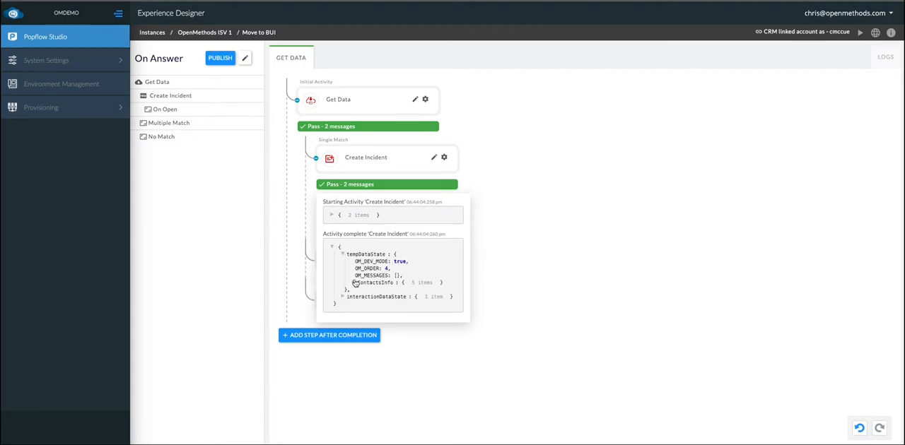
pyautogui.click(355, 283)
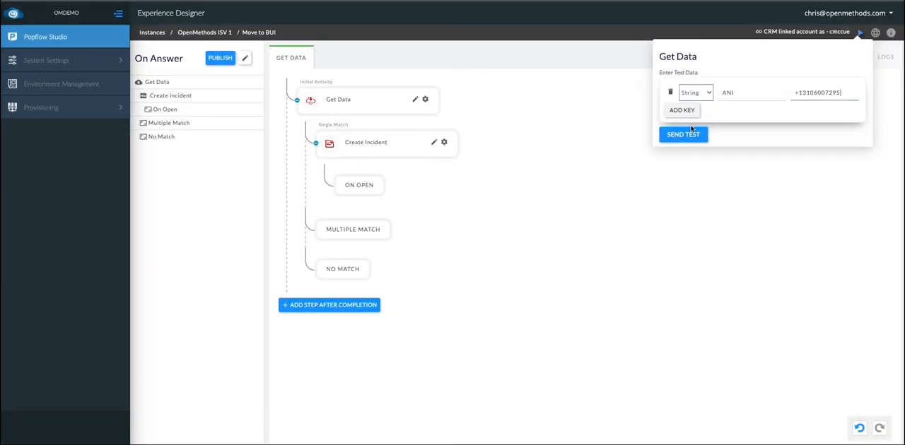
pyautogui.click(683, 135)
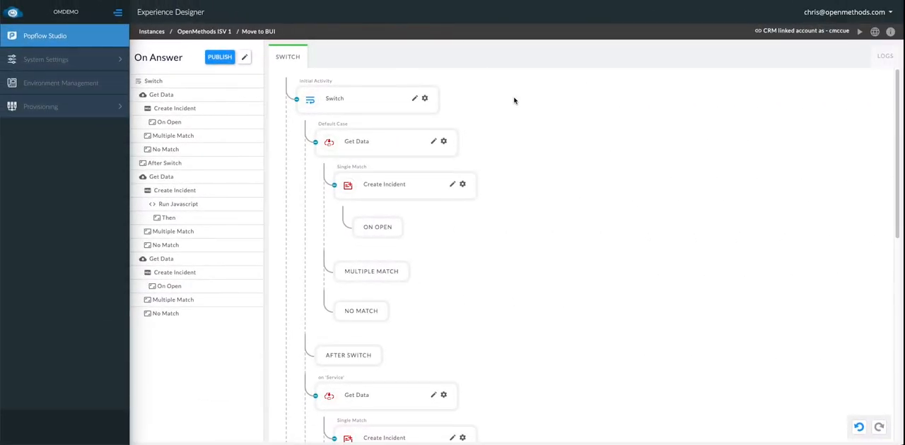
# Review the Run Javascript settings and add a 'Threads' incident field with text 'THIS IS A SE'.
pyautogui.click(415, 99)
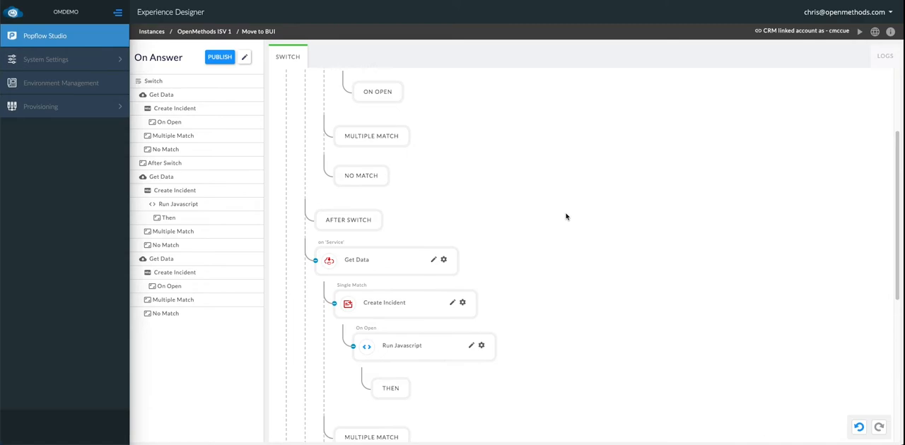
pyautogui.scroll(-3)
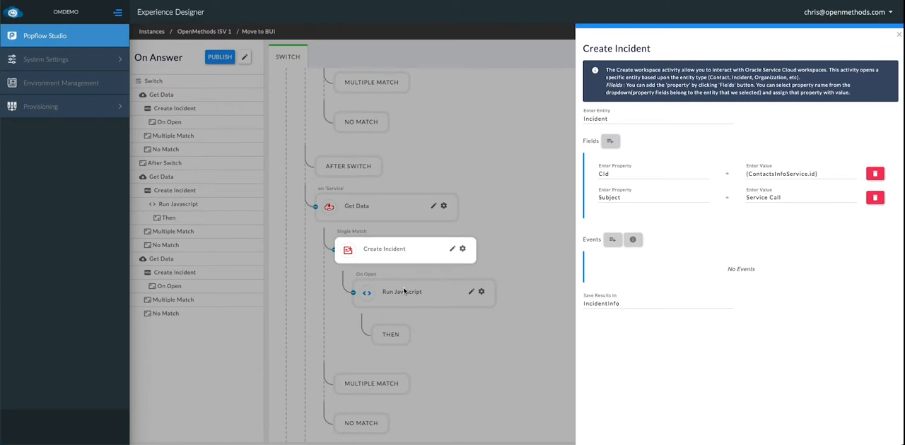
pyautogui.click(402, 291)
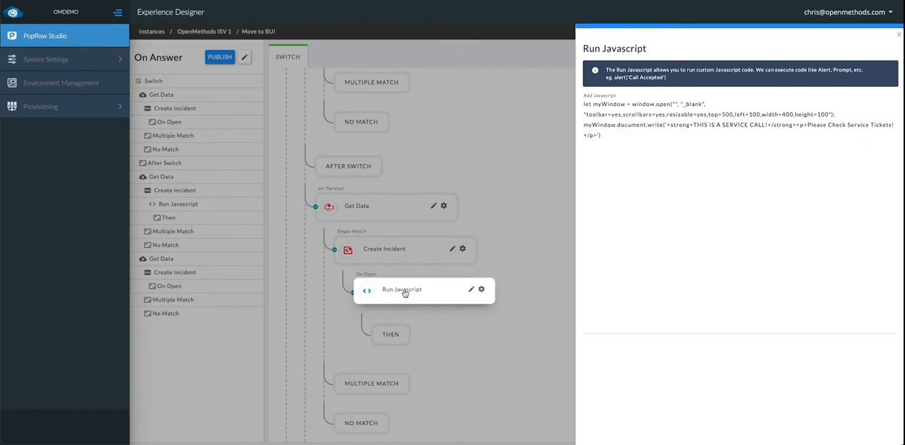
pyautogui.click(384, 249)
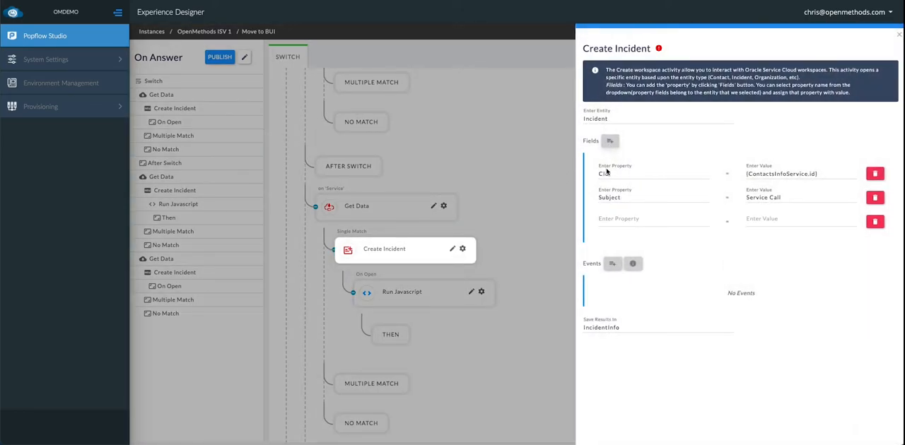
pyautogui.write('Threads')
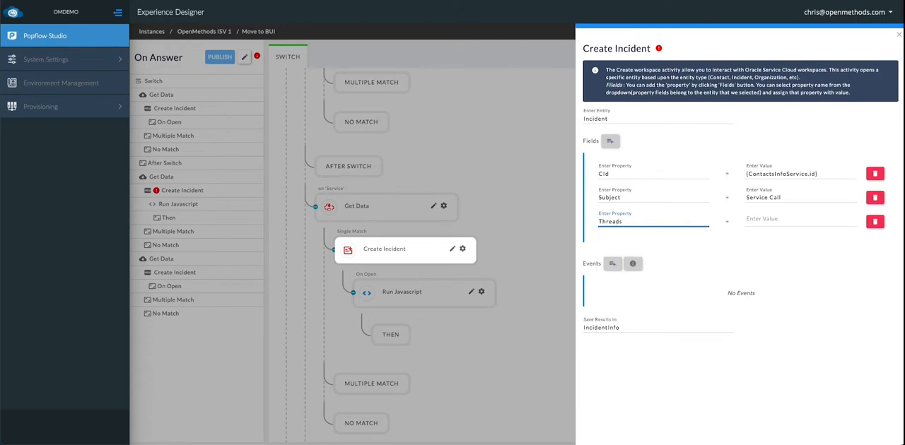
pyautogui.write('THIS IS A SE')
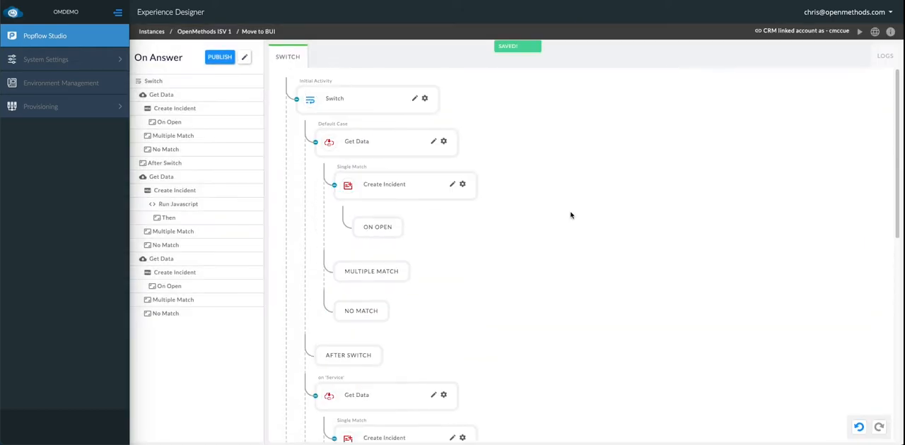
# Run the Switch workflow test with Call_Type 'Service' and scroll through the passing results.
pyautogui.click(859, 32)
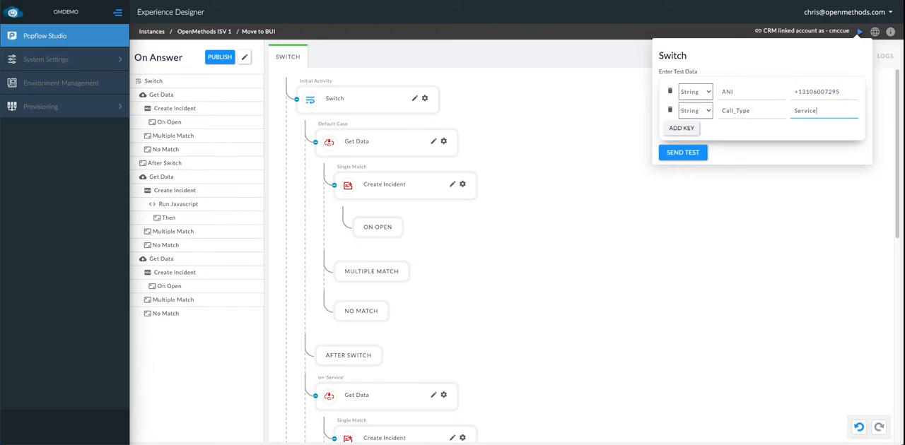
pyautogui.click(683, 152)
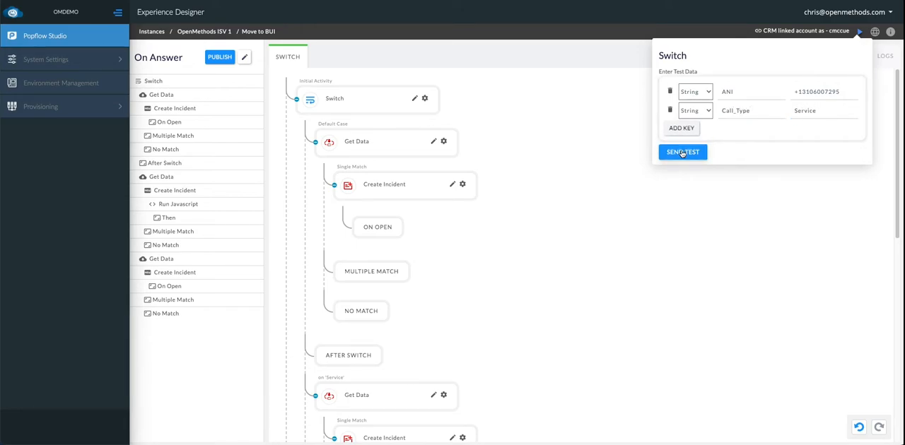
pyautogui.click(683, 152)
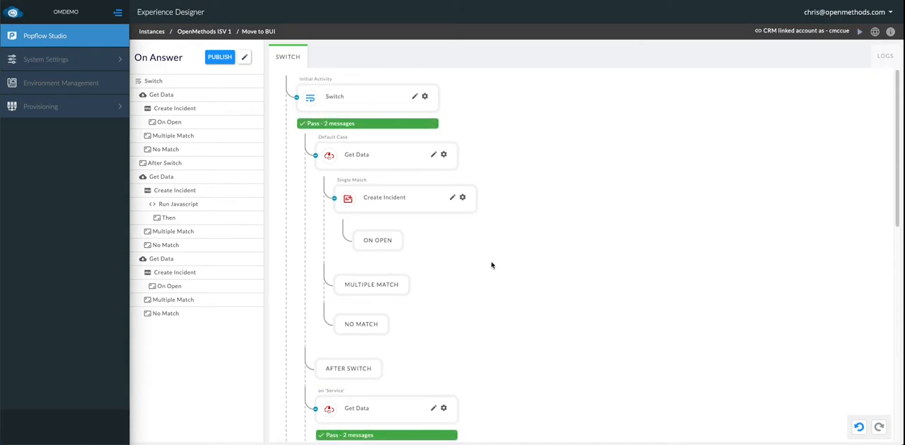
pyautogui.scroll(-3)
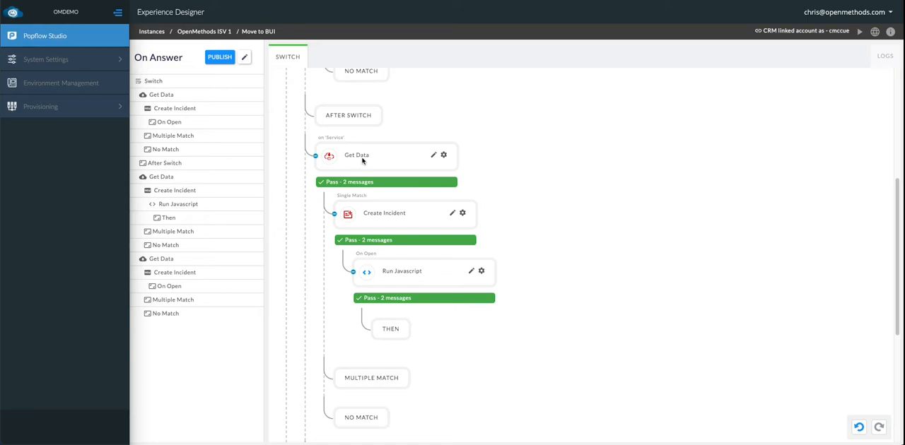
pyautogui.moveTo(393, 296)
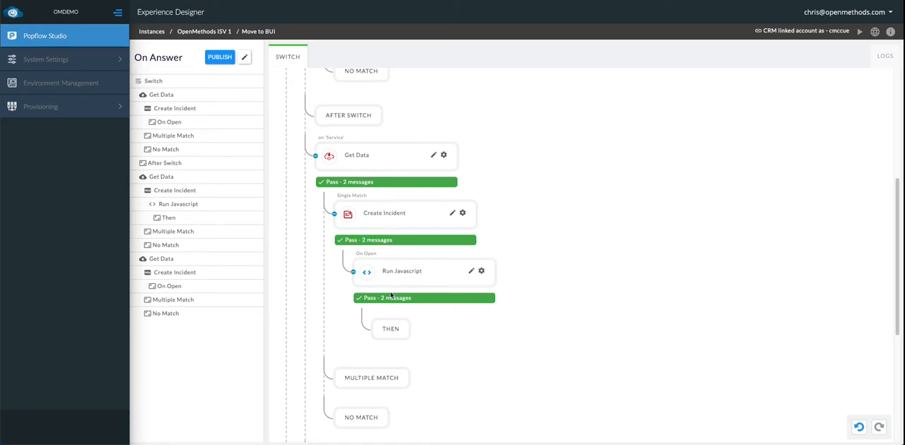
pyautogui.moveTo(391, 297)
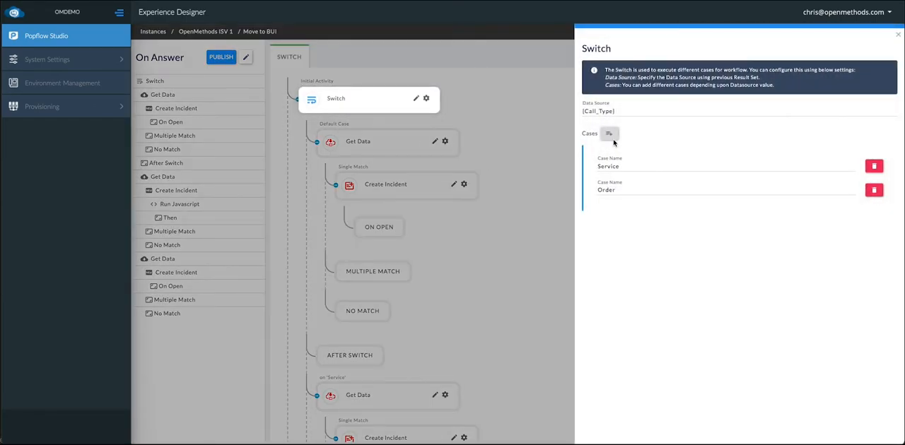
# Add a 'Gift Card' case to the Switch and review its Create Incident settings.
pyautogui.click(608, 134)
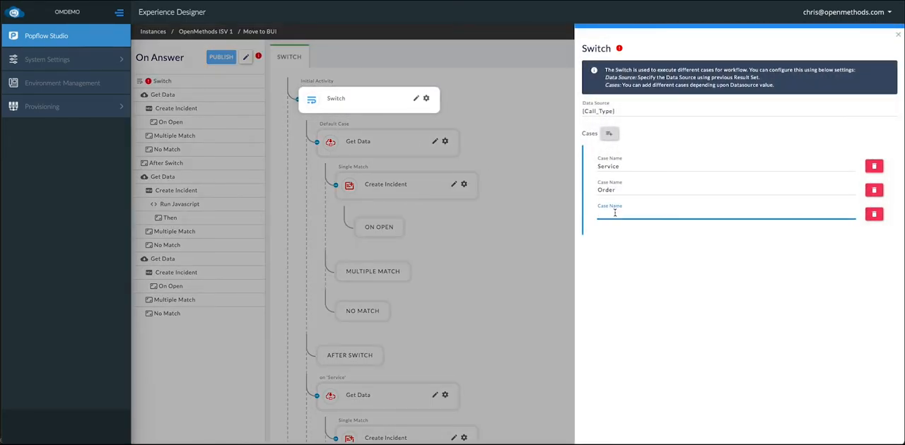
pyautogui.write('Gift Card')
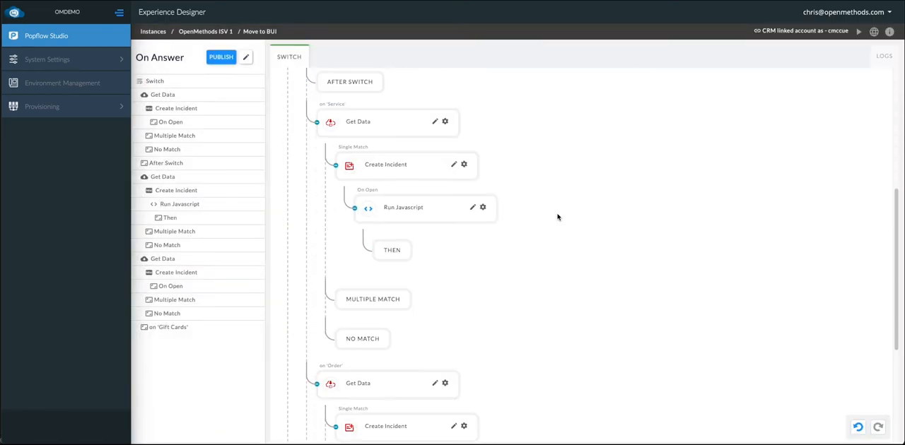
pyautogui.scroll(-3)
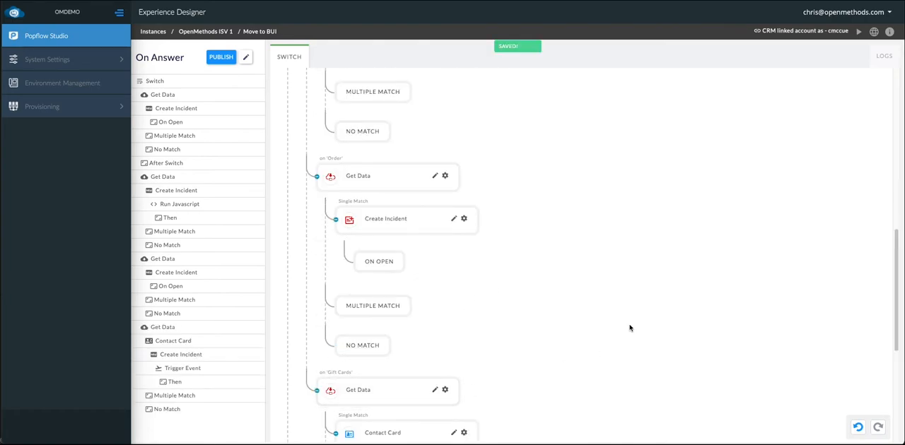
pyautogui.click(358, 390)
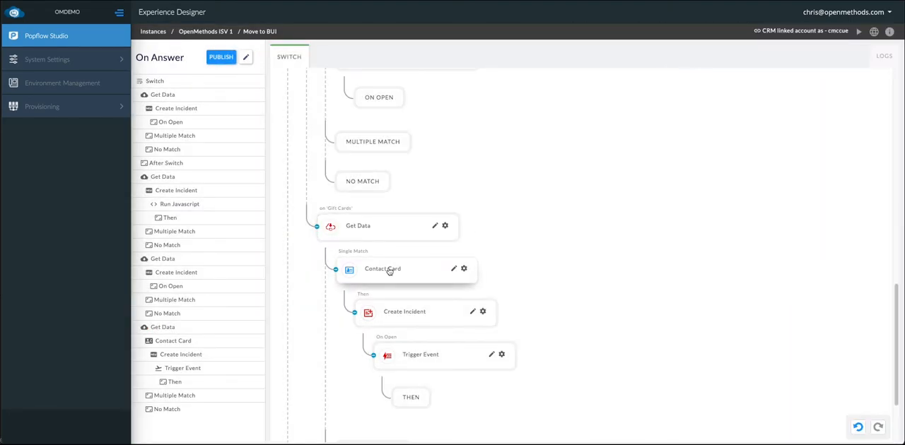
pyautogui.click(382, 267)
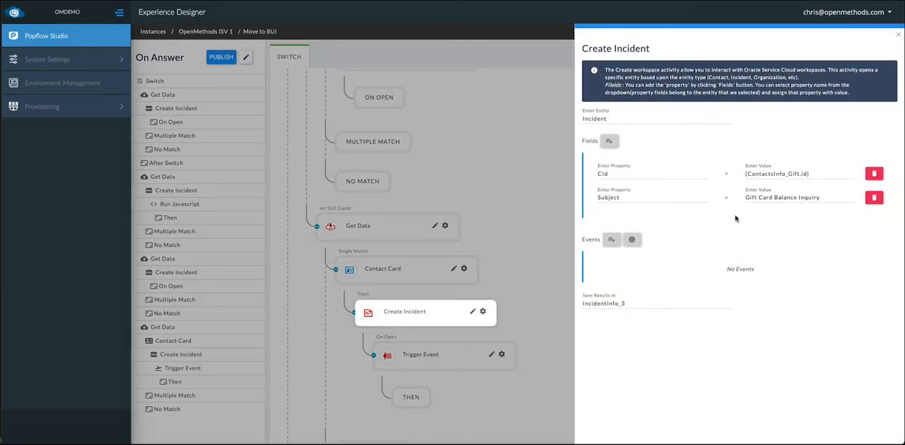
pyautogui.click(421, 354)
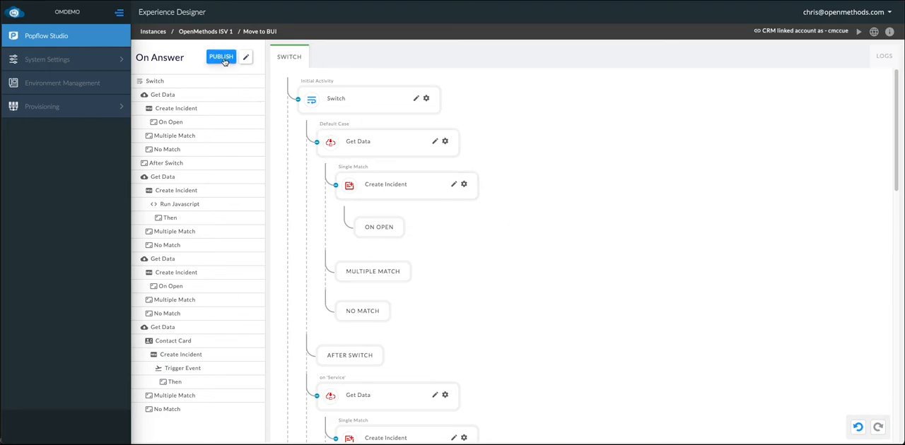
# Publish On Answer and confirm the Logo - Test Group profile.
pyautogui.click(221, 57)
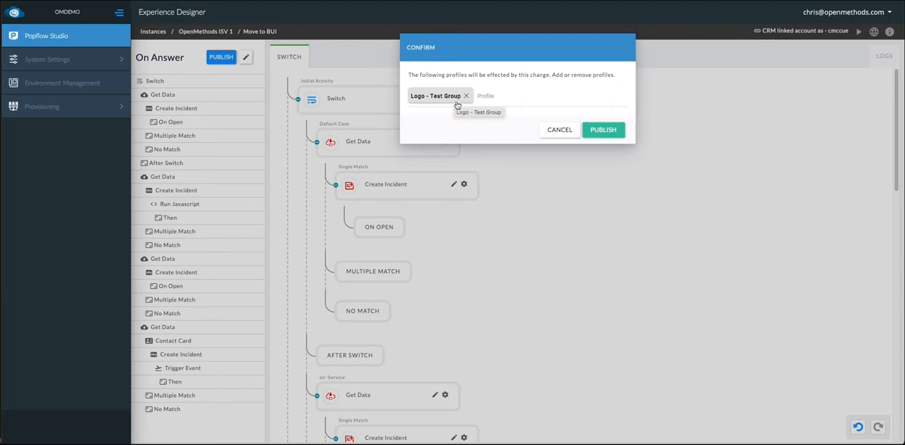
pyautogui.click(603, 129)
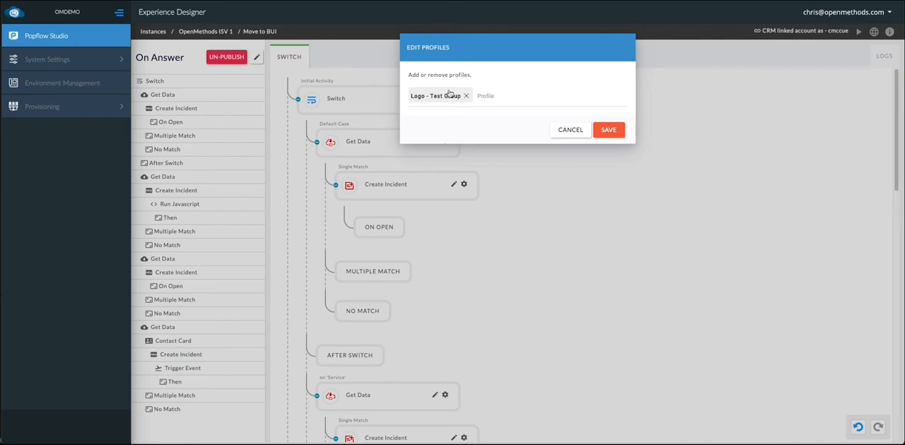
# Add Logo Inbound Support to the workflow's published profiles and save.
pyautogui.write('logo')
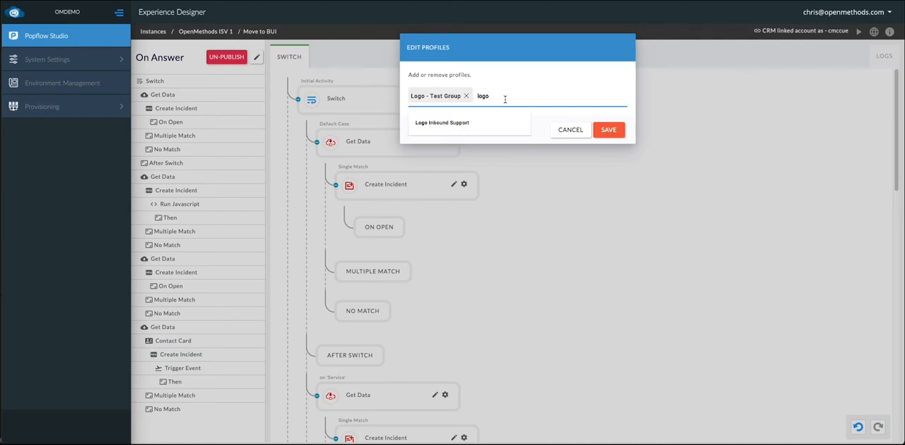
pyautogui.click(442, 122)
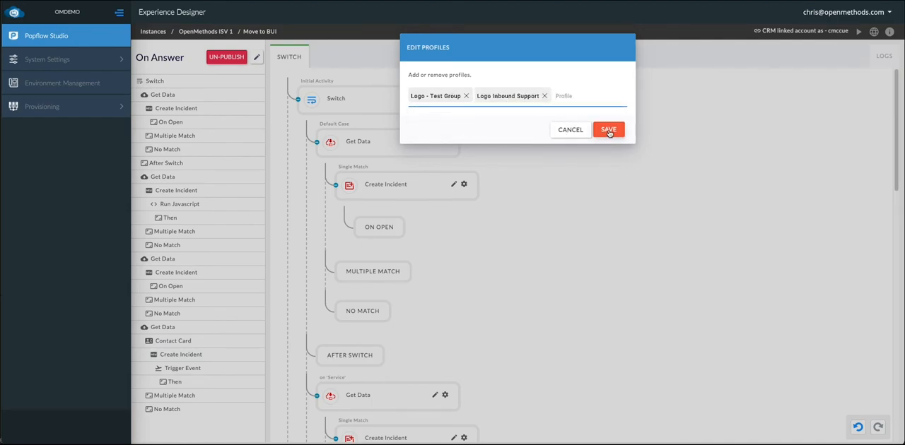
pyautogui.click(608, 129)
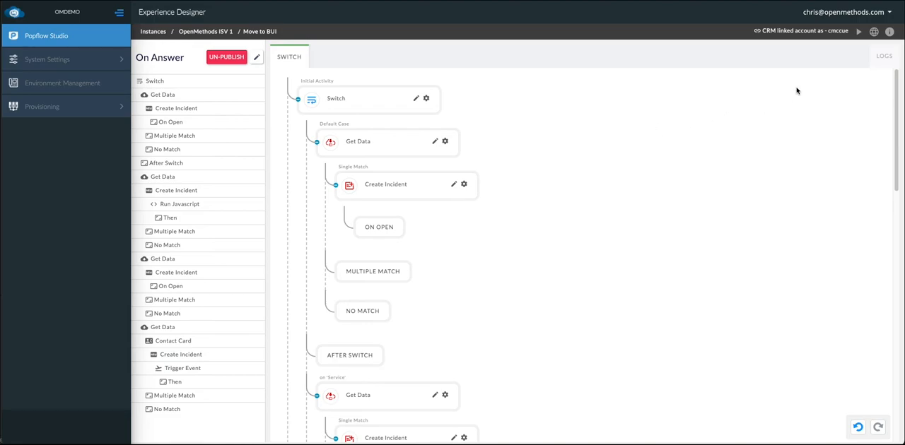
# Load the 01/28/2021 8:15 AM version from publish history and re-publish it to both profiles.
pyautogui.click(874, 31)
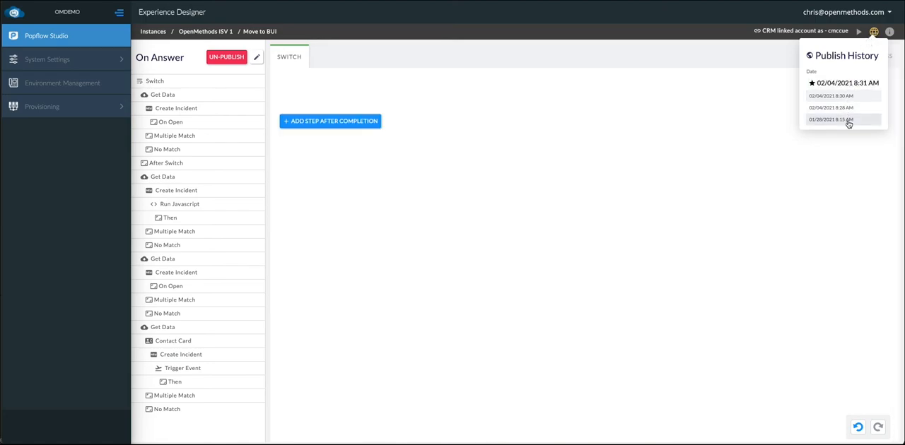
pyautogui.click(842, 118)
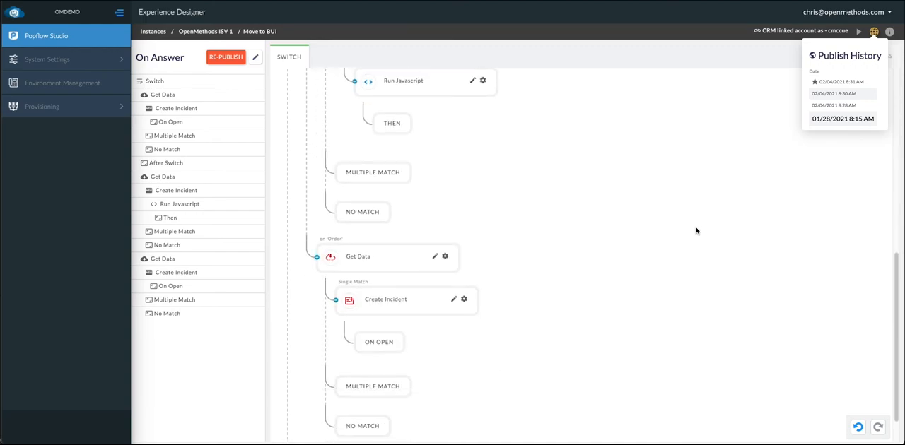
pyautogui.scroll(-3)
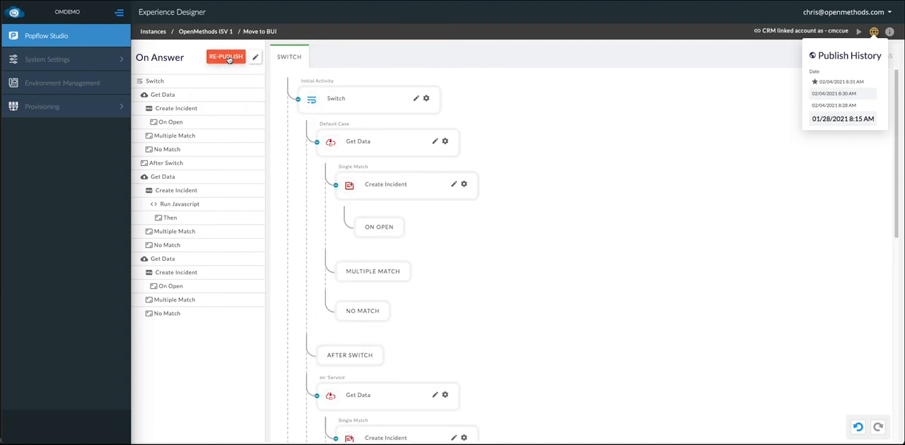
pyautogui.click(226, 56)
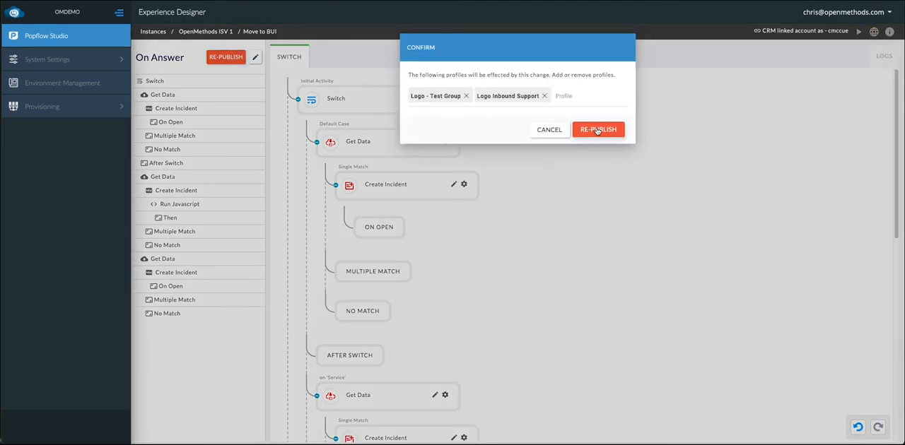
pyautogui.click(598, 130)
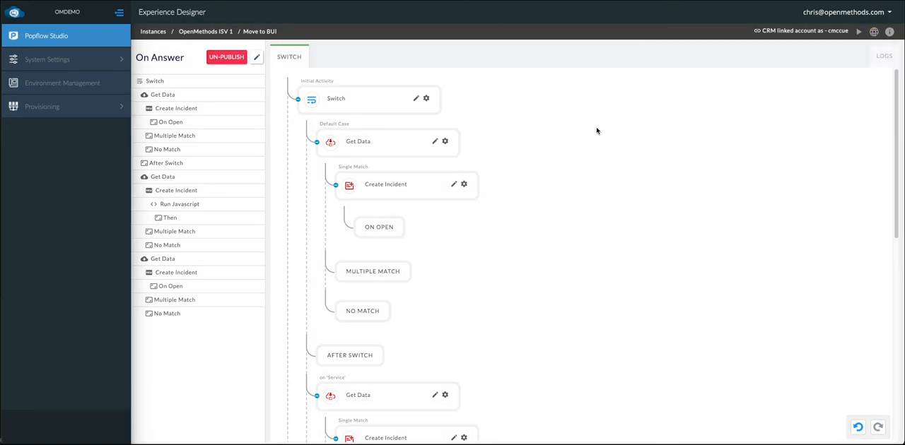